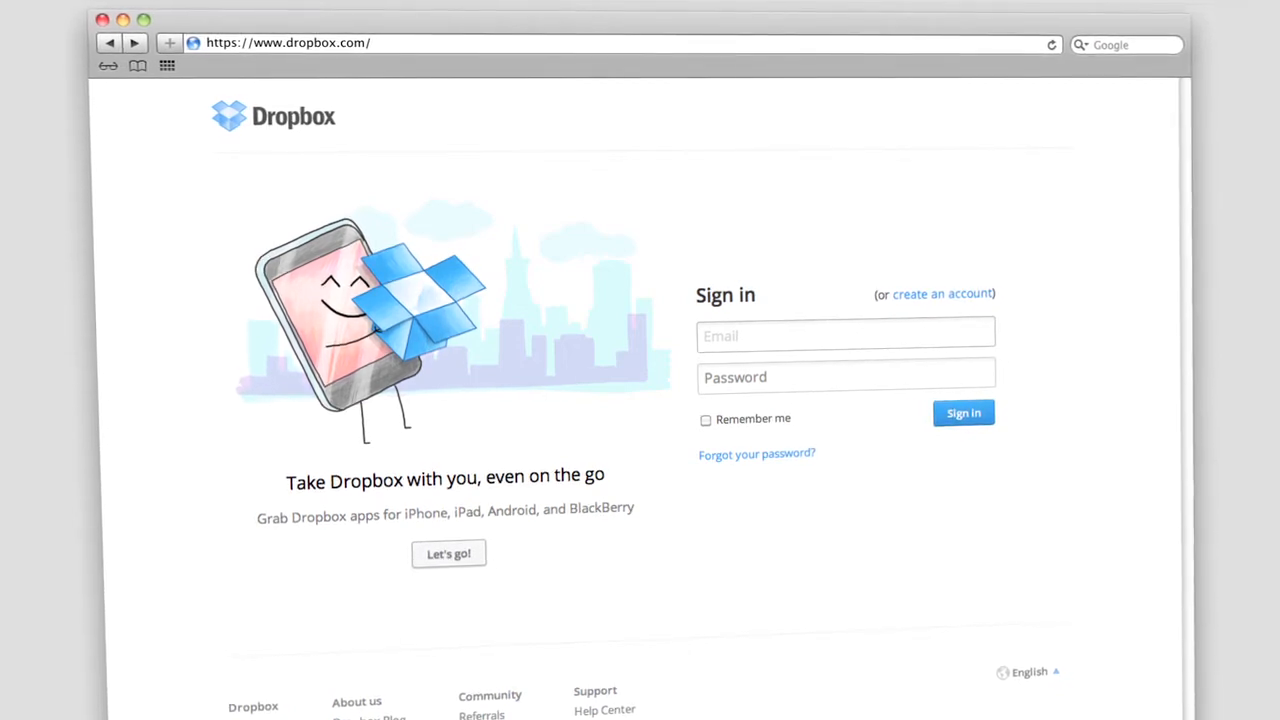
Step: Select Dropbox under Places in the Finder sidebar to list Camera Uploads, Photos and Getting Started.pdf
{"action": "left_click", "coordinate": [448, 553]}
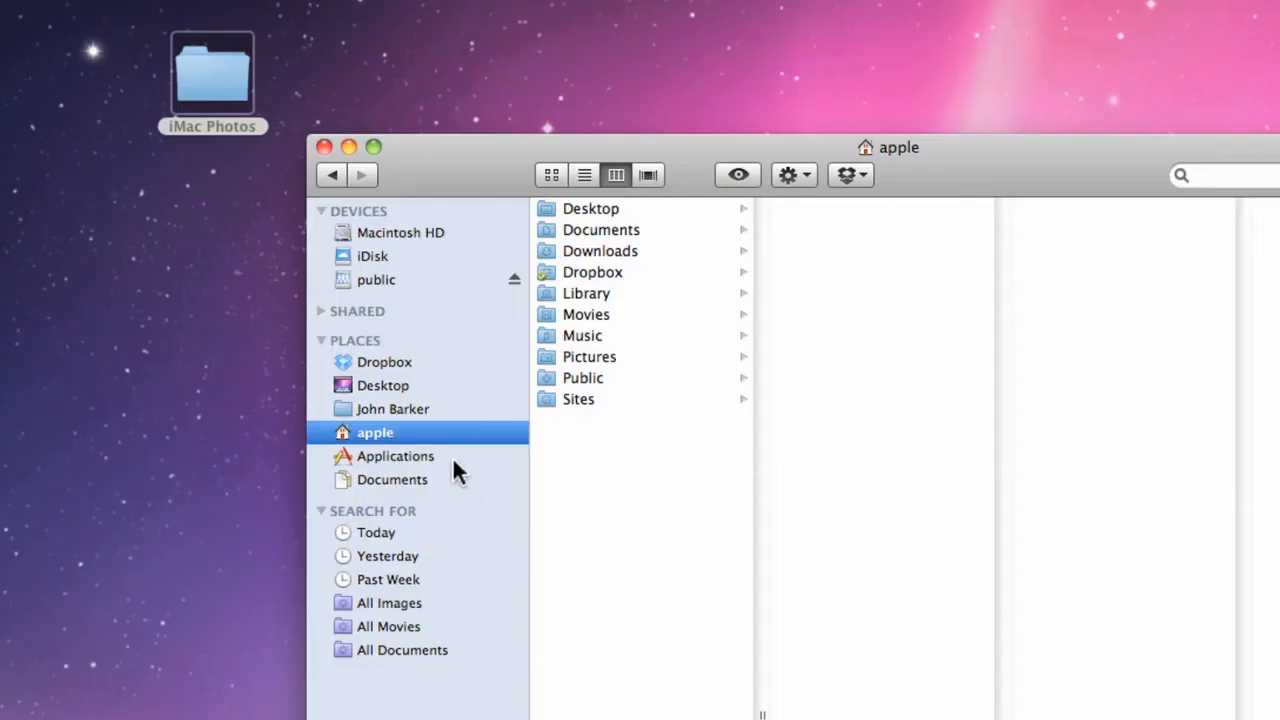
{"action": "left_click", "coordinate": [385, 362]}
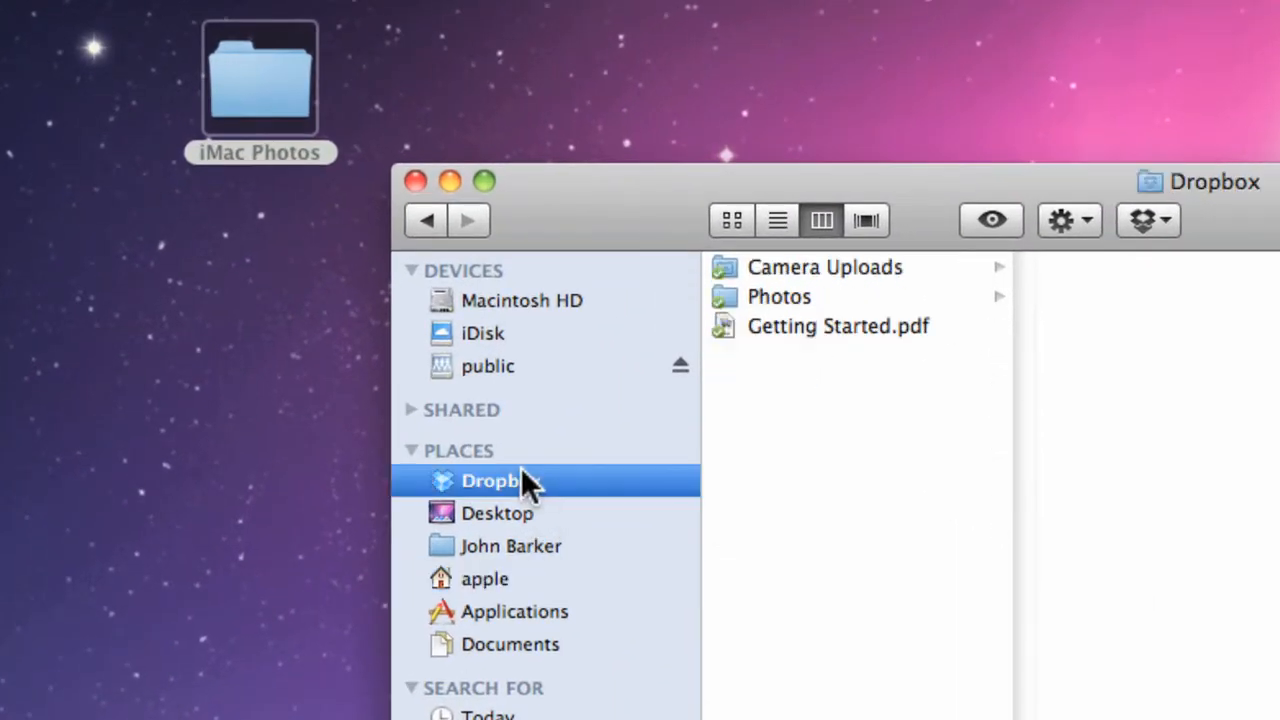